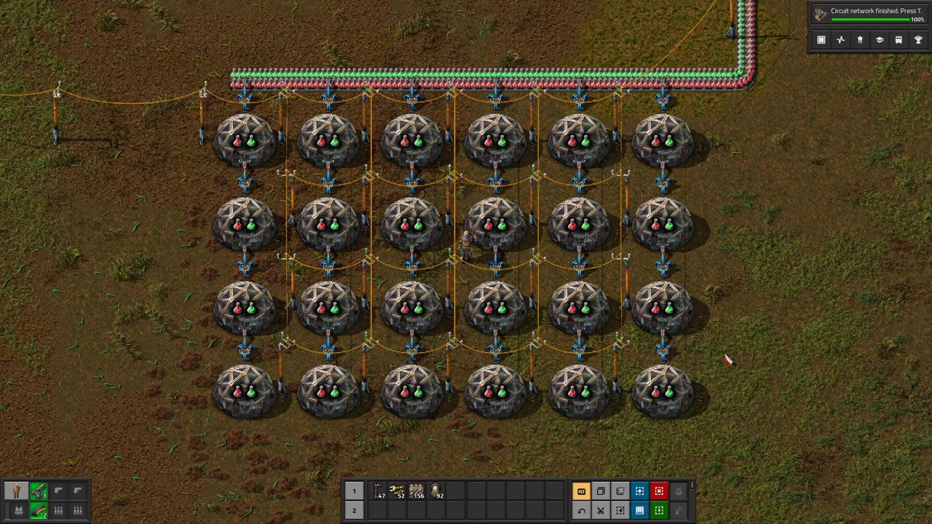
Bring up the Programmable speaker window.
{"action": "left_click", "coordinate": [579, 393]}
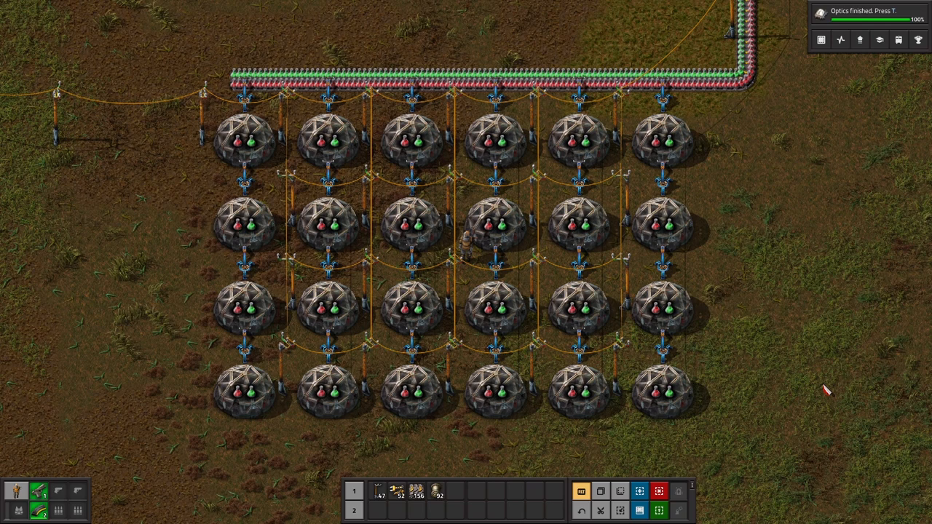
{"action": "key", "text": "e"}
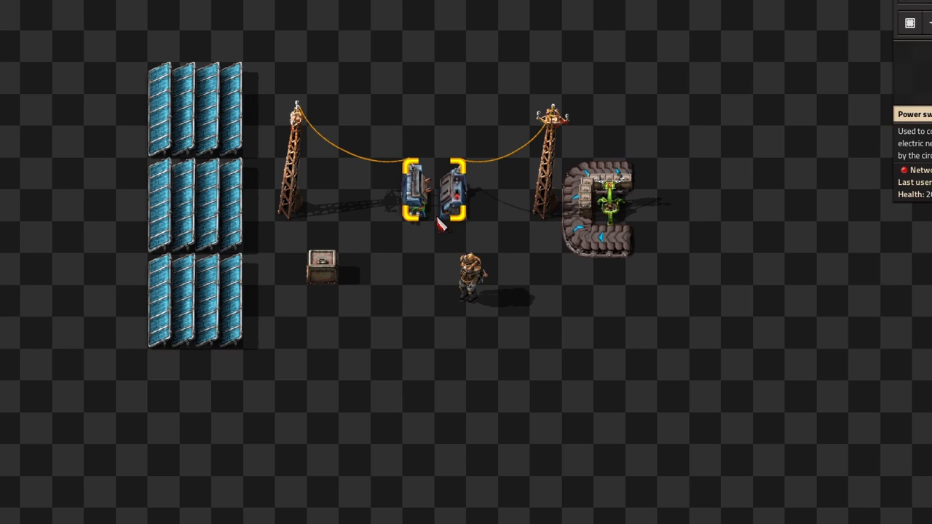
{"action": "left_click", "coordinate": [430, 197]}
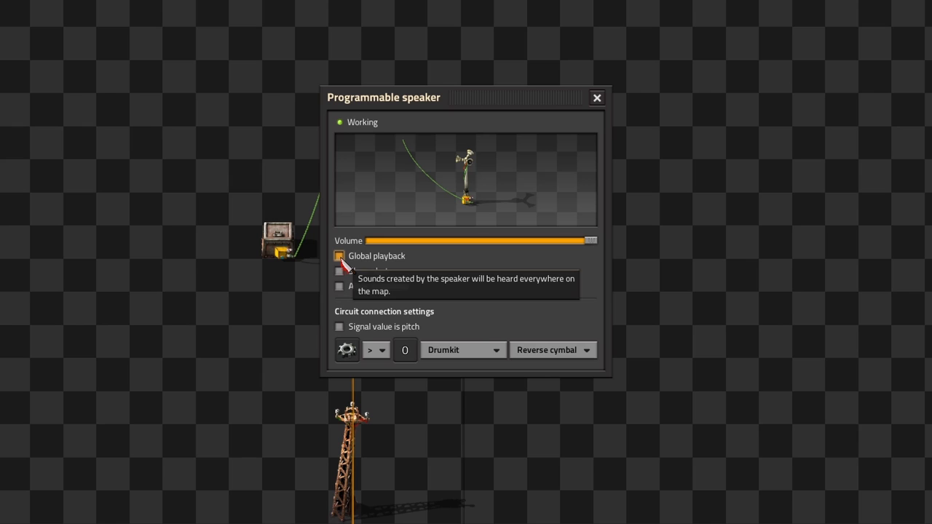
Toggle Global playback on and off, enable Show alert and preview its icon choice.
{"action": "left_click", "coordinate": [338, 256]}
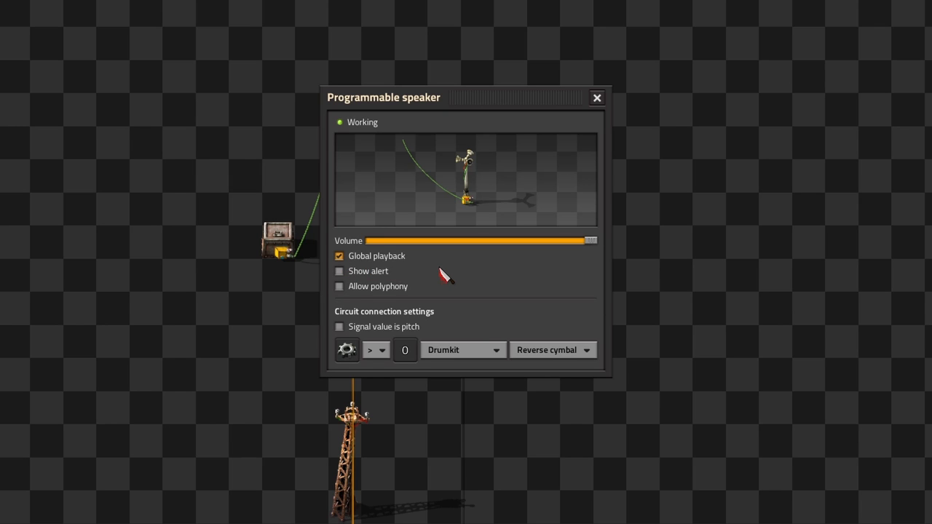
{"action": "left_click", "coordinate": [338, 256]}
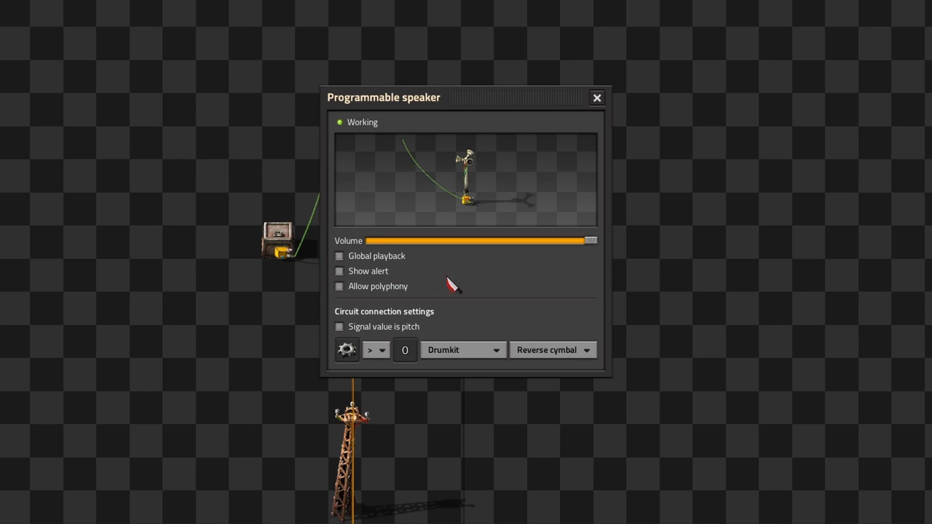
{"action": "left_click", "coordinate": [339, 271]}
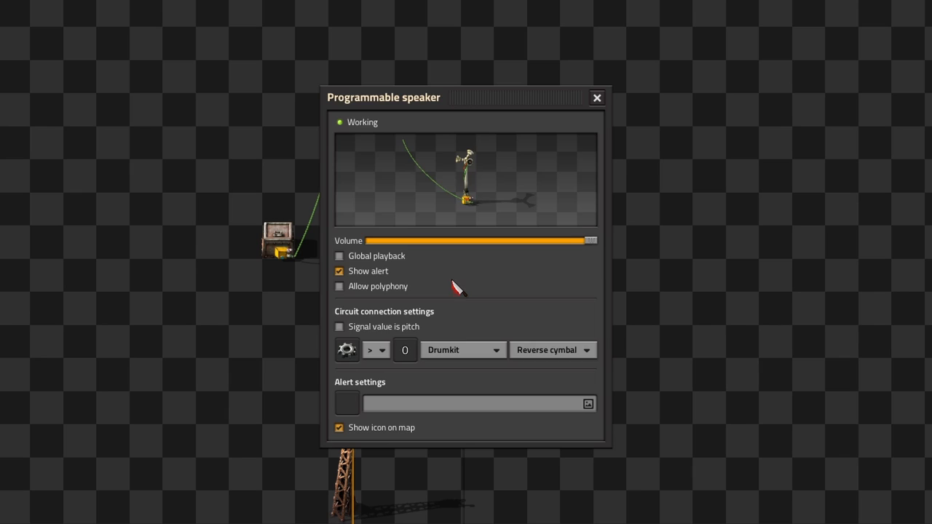
{"action": "left_click", "coordinate": [347, 404]}
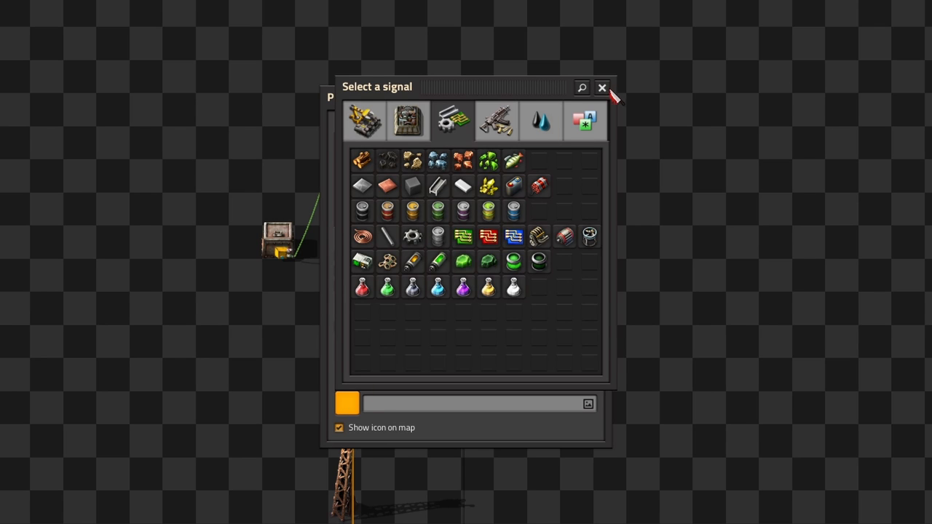
{"action": "left_click", "coordinate": [603, 87]}
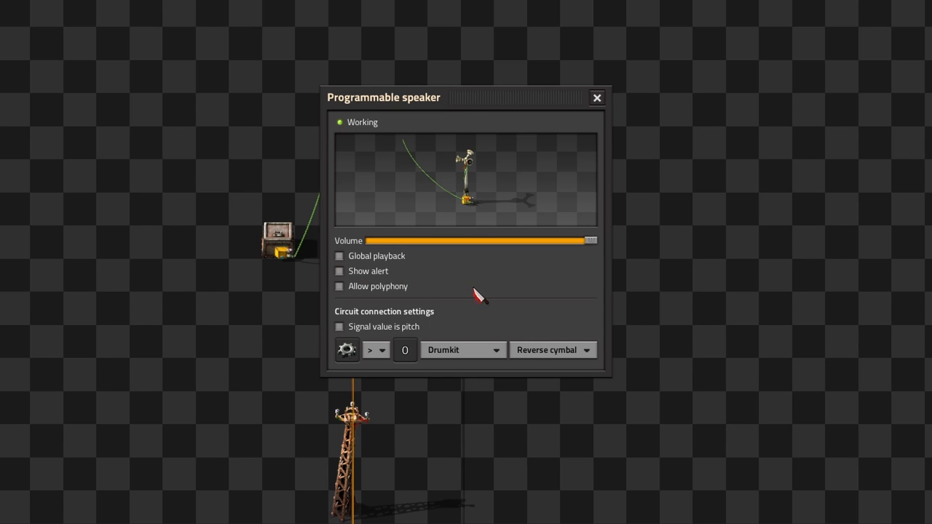
Toggle Allow polyphony on and off and toggle Signal value is pitch.
{"action": "left_click", "coordinate": [339, 285]}
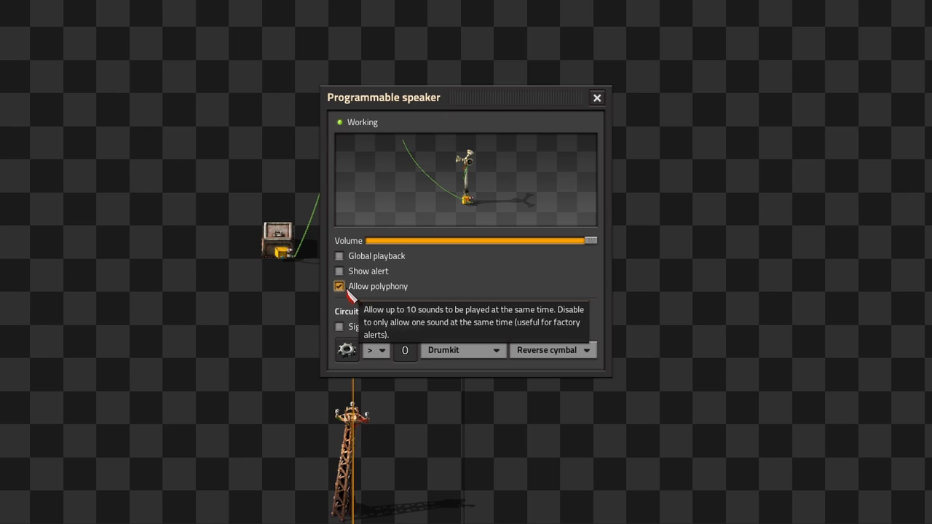
{"action": "left_click", "coordinate": [340, 286]}
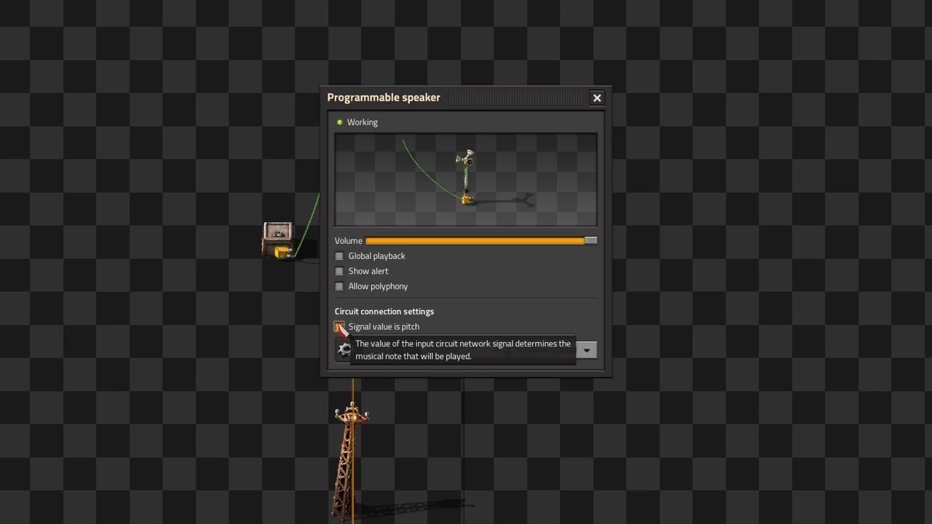
{"action": "left_click", "coordinate": [340, 326]}
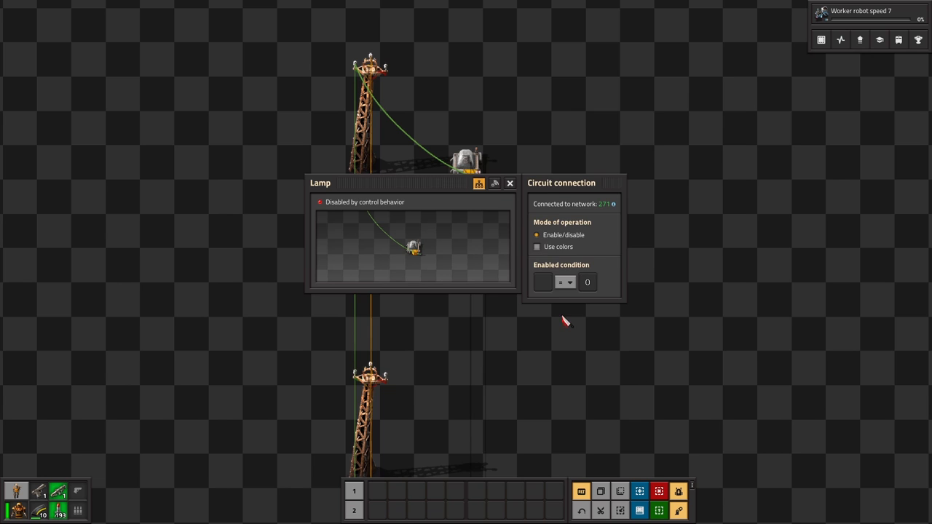
Open the lamp's window to view its Circuit connection panel.
{"action": "left_click", "coordinate": [510, 183]}
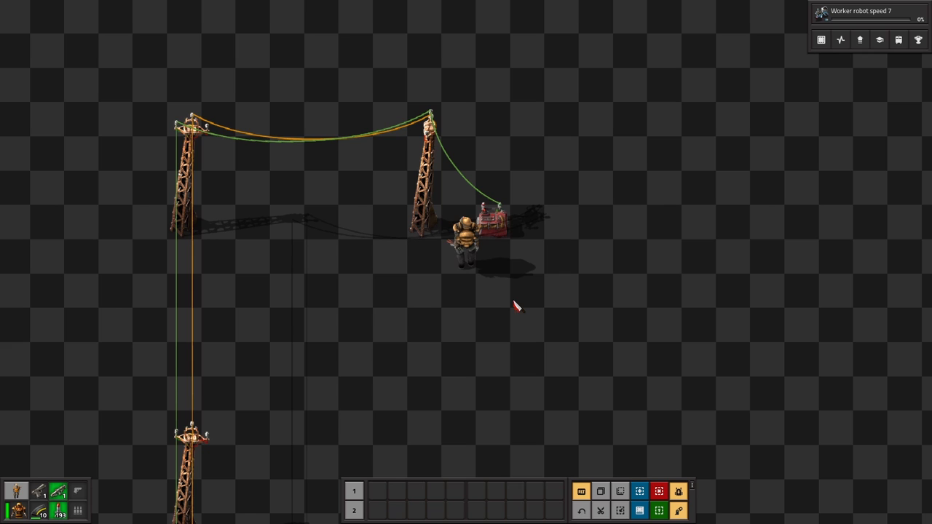
Give the constant combinator output signals 1 and 2, set Output to Off, and close it.
{"action": "left_click", "coordinate": [491, 215]}
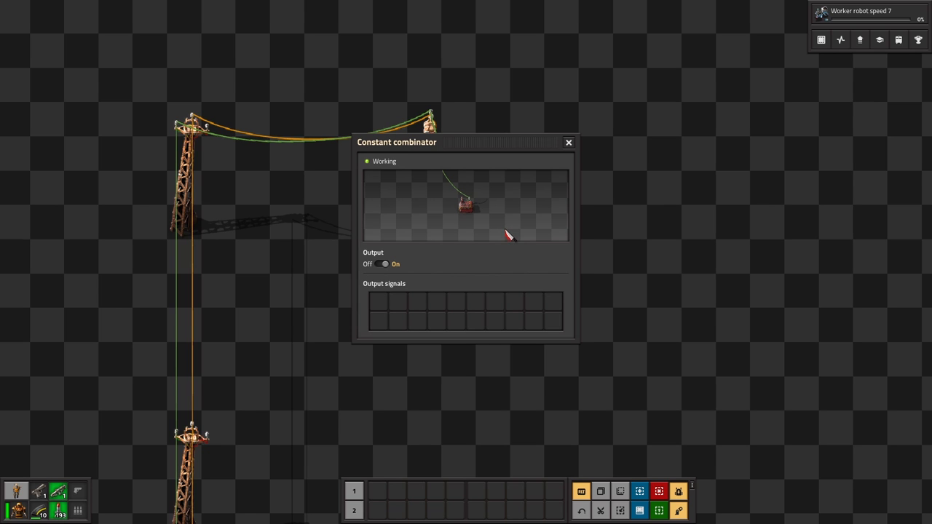
{"action": "left_click", "coordinate": [378, 301]}
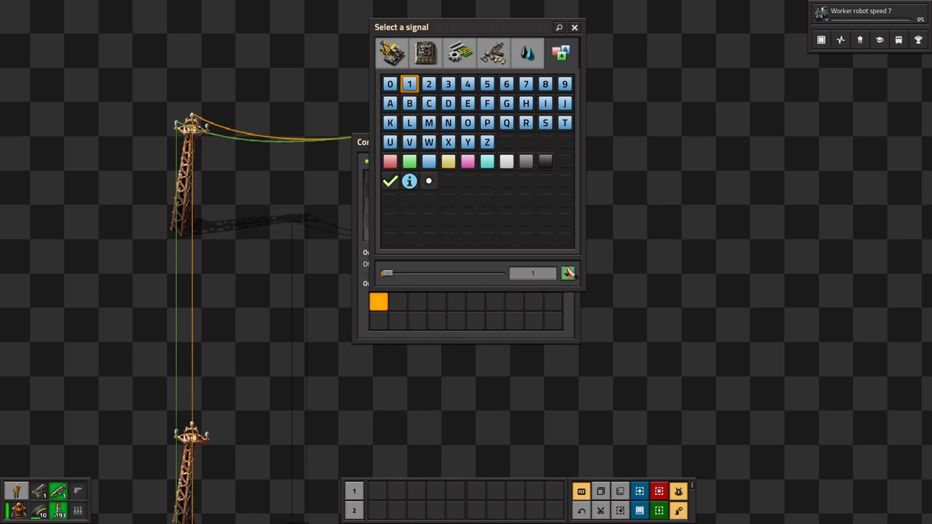
{"action": "left_click", "coordinate": [409, 83]}
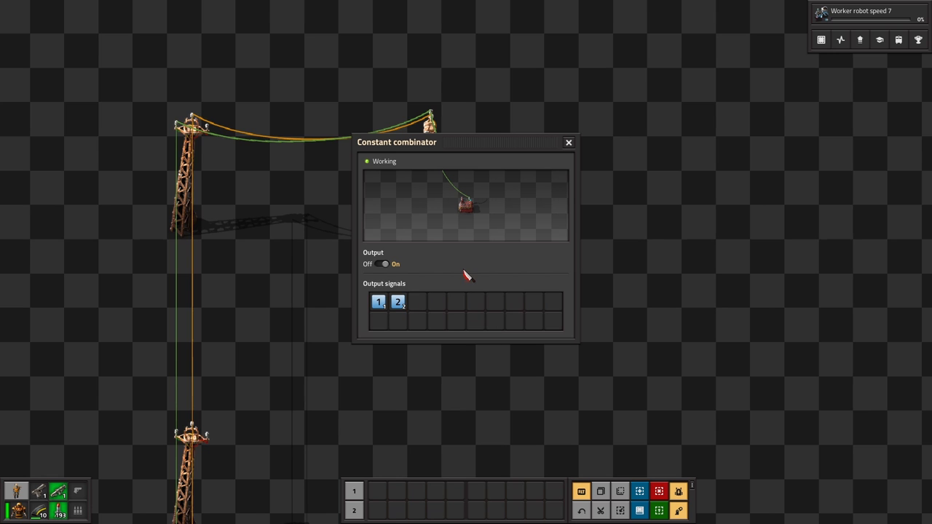
{"action": "left_click", "coordinate": [384, 264]}
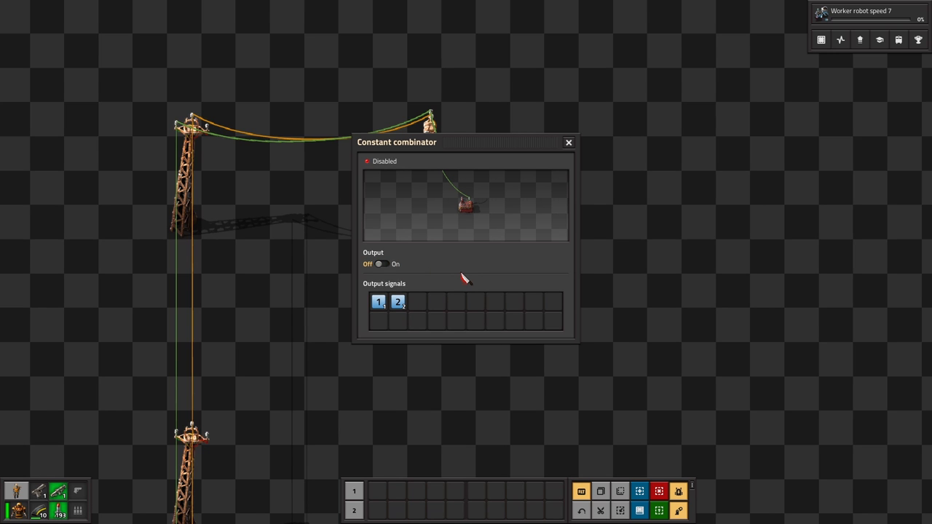
{"action": "left_click", "coordinate": [568, 142]}
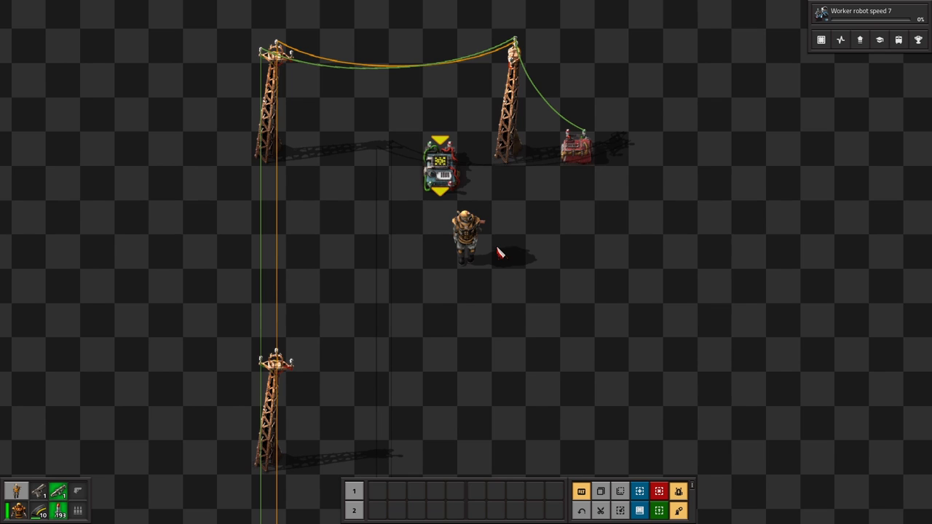
Open the arithmetic combinator, browse its operator dropdown, then dismiss the list.
{"action": "left_click", "coordinate": [440, 164]}
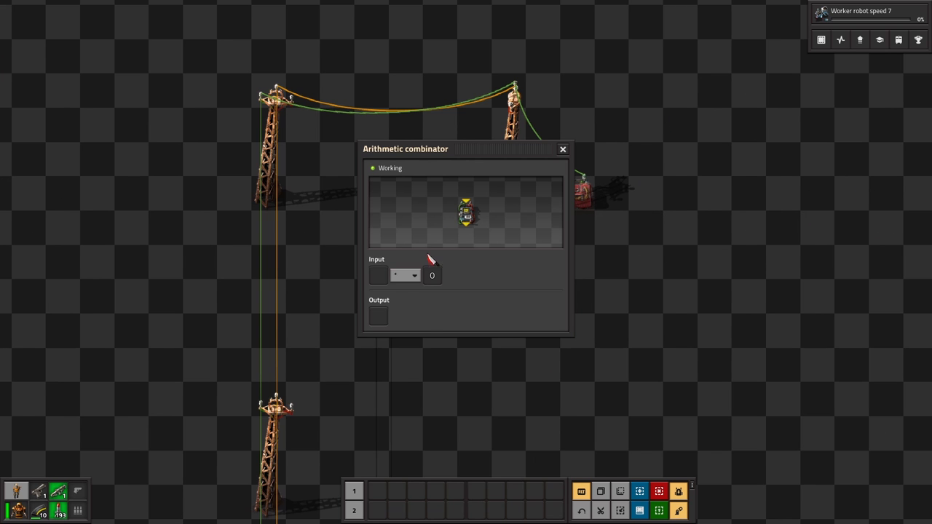
{"action": "left_click", "coordinate": [405, 275]}
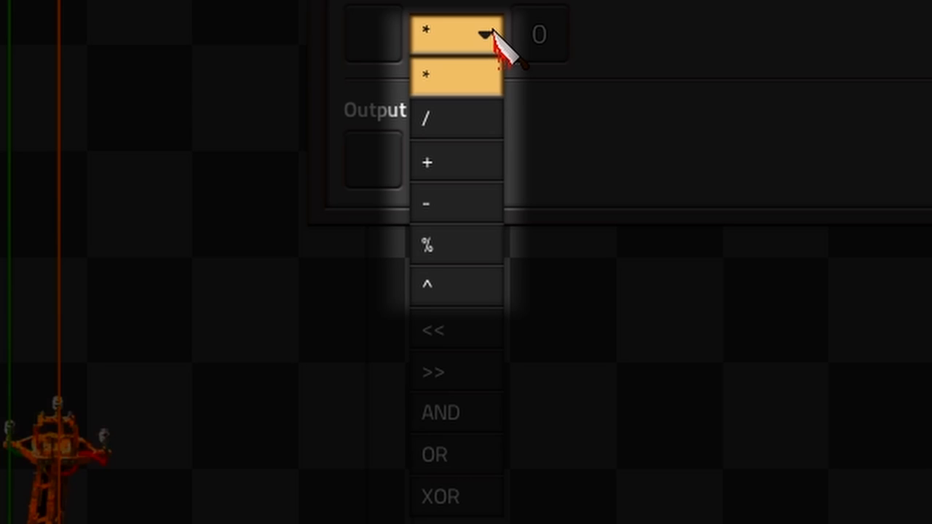
{"action": "left_click", "coordinate": [455, 34]}
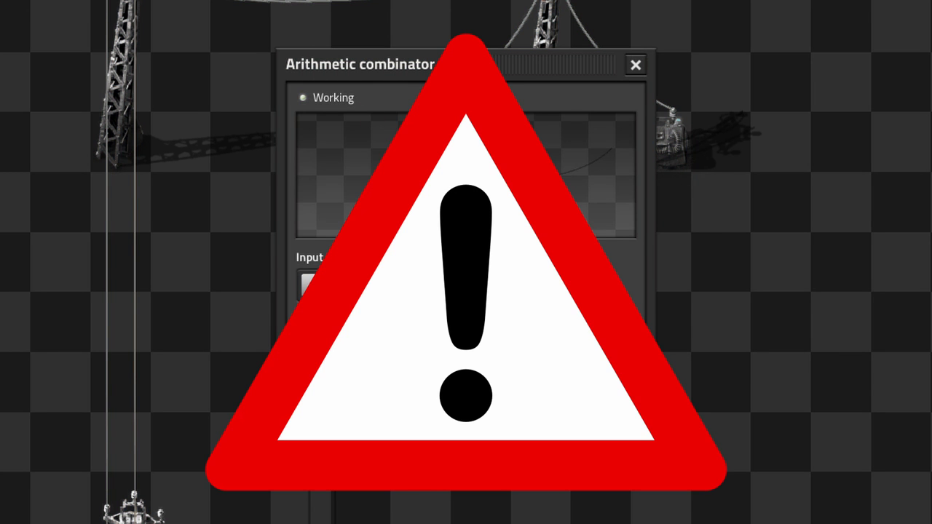
Close the map editor time panel and move to the arithmetic combinator array.
{"action": "left_click", "coordinate": [635, 65]}
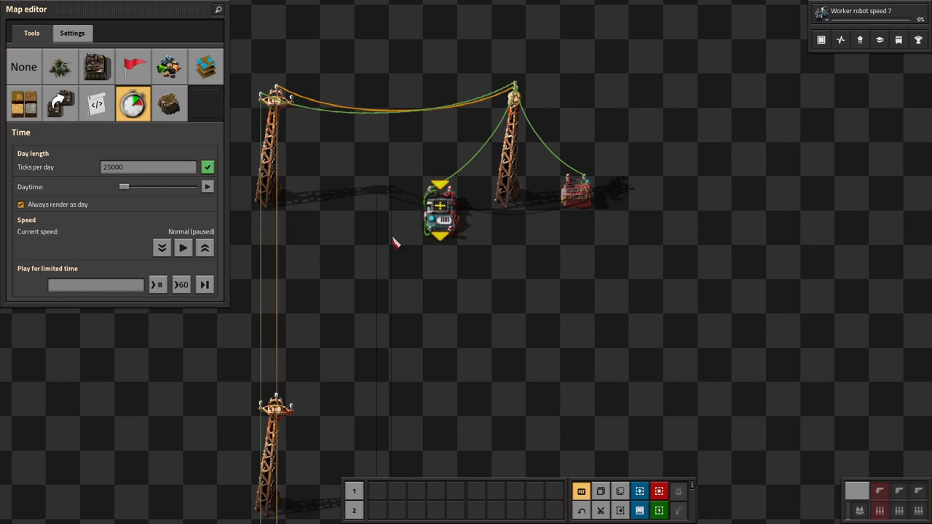
{"action": "left_click", "coordinate": [439, 207]}
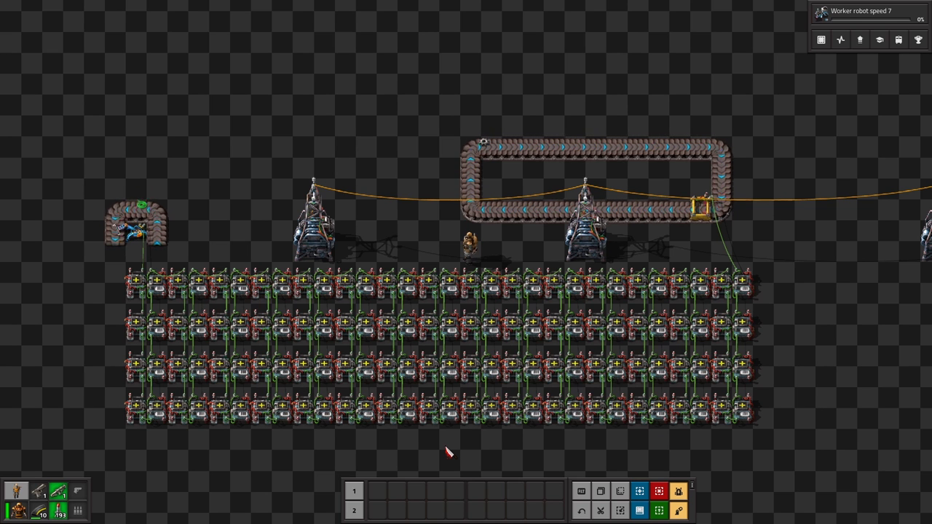
Pick less-than in the decider combinator's comparator, close it, and open another decider combinator.
{"action": "left_click", "coordinate": [352, 285]}
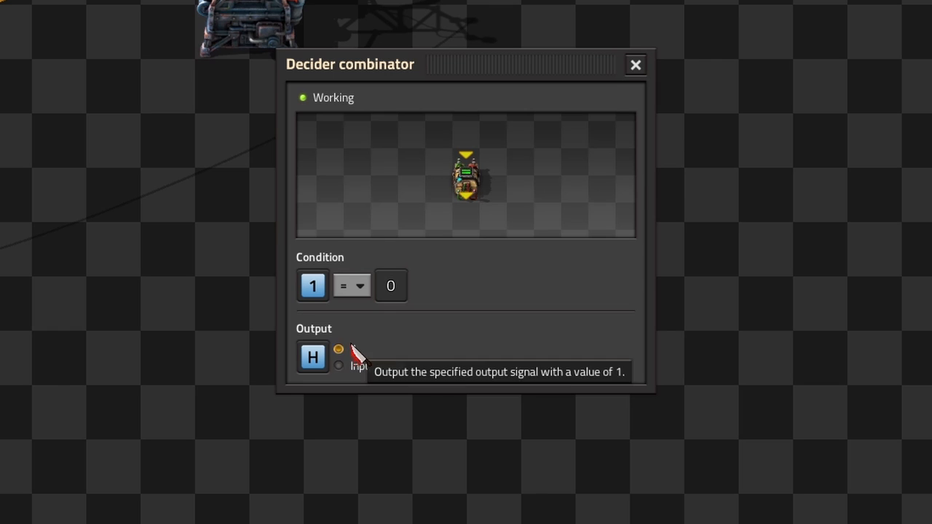
{"action": "left_click", "coordinate": [634, 65]}
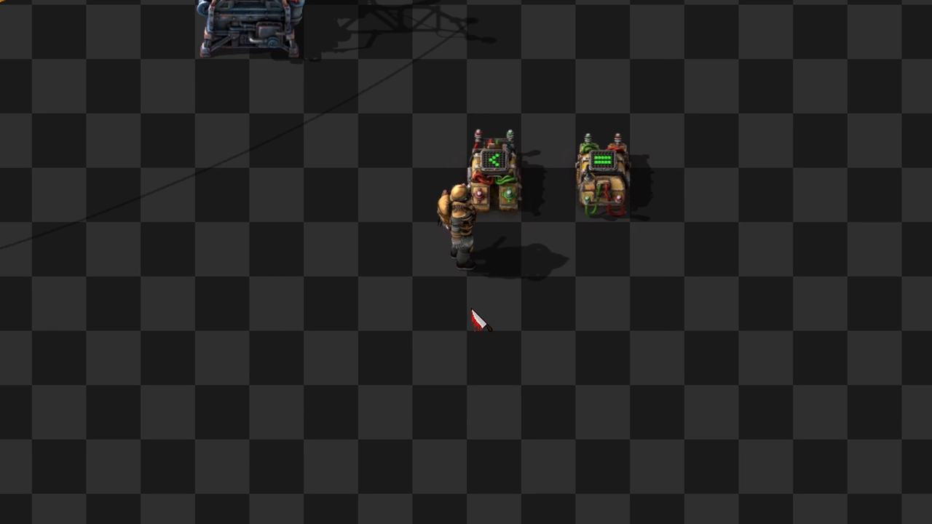
{"action": "left_click", "coordinate": [412, 180]}
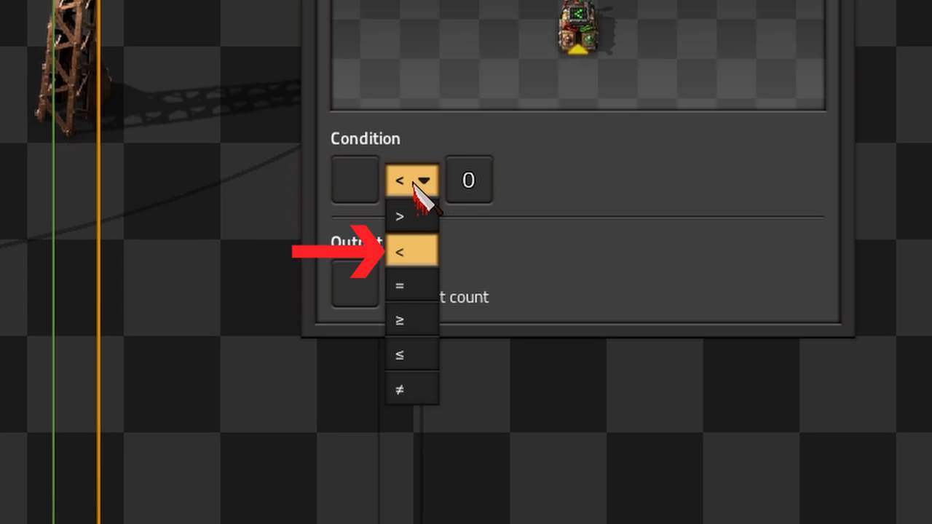